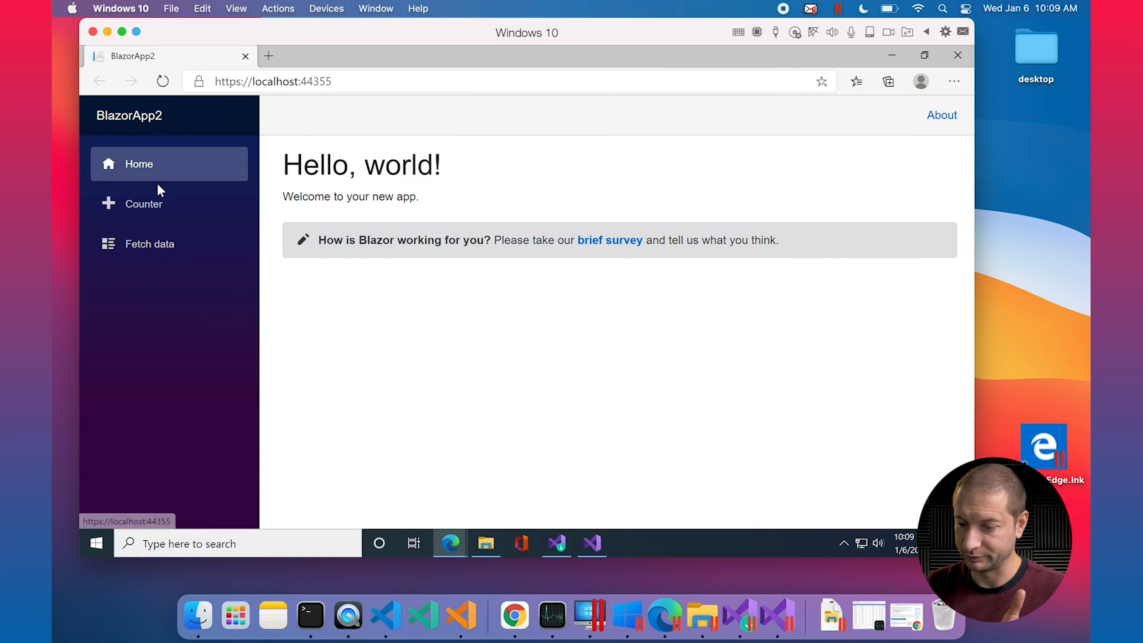
Show BlazorApp2's Fetch data weather forecast table, then close the Edge window
click(149, 243)
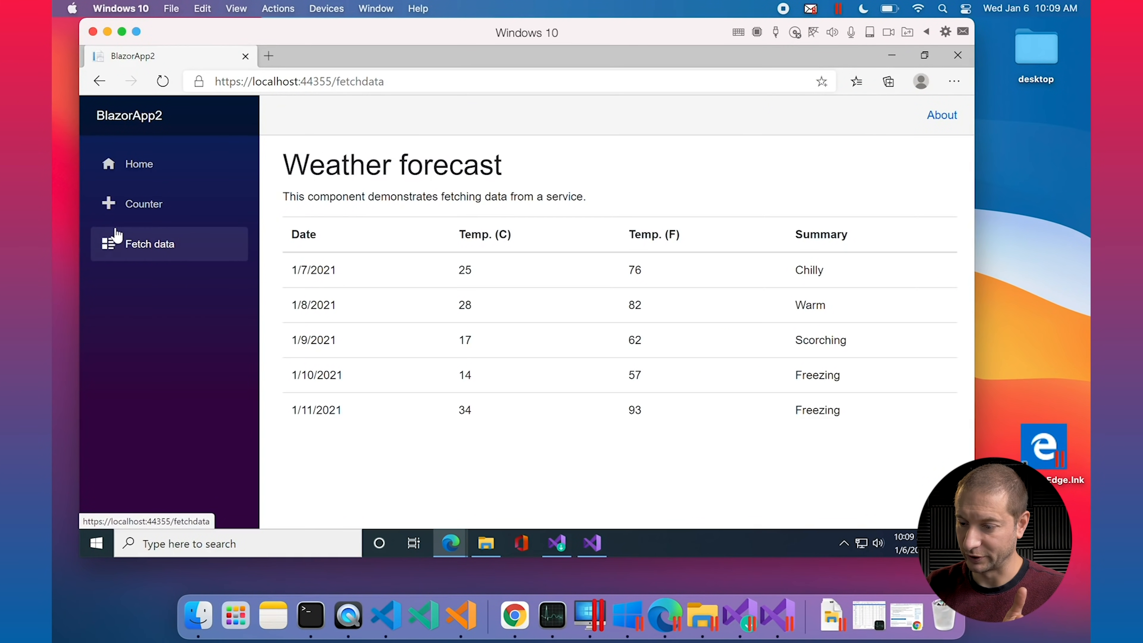
mouse_move(651, 162)
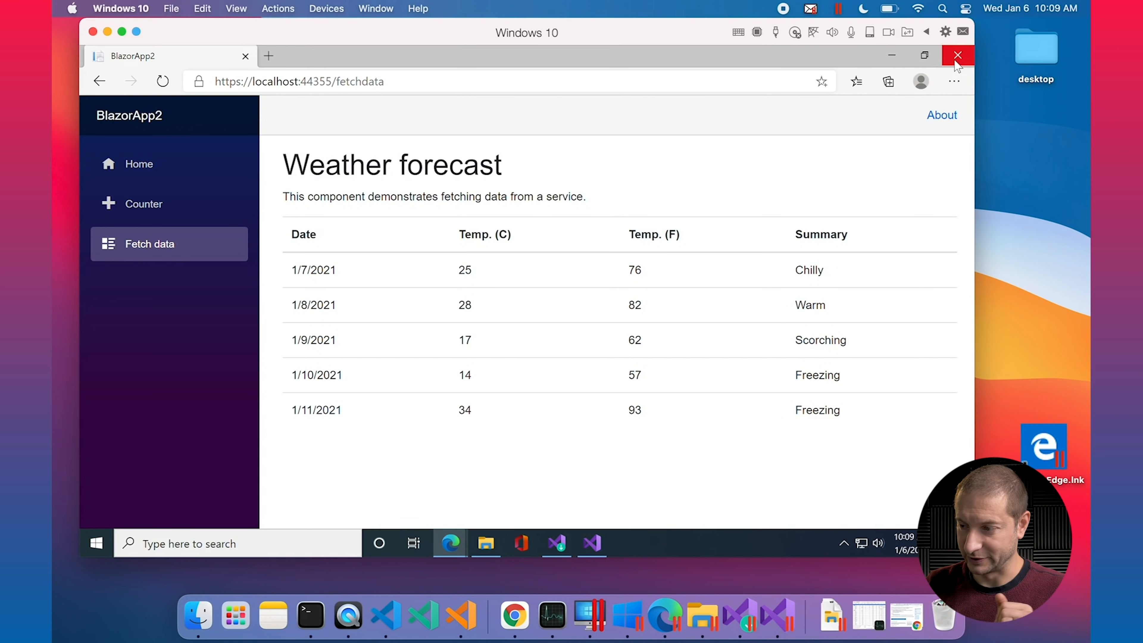
mouse_move(956, 64)
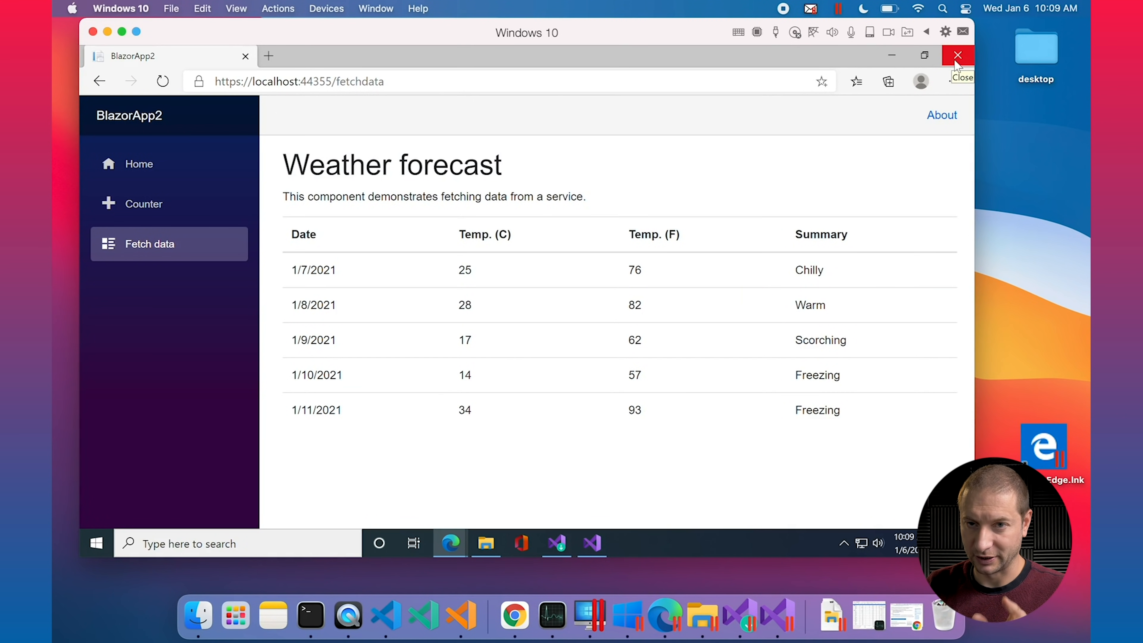
click(957, 55)
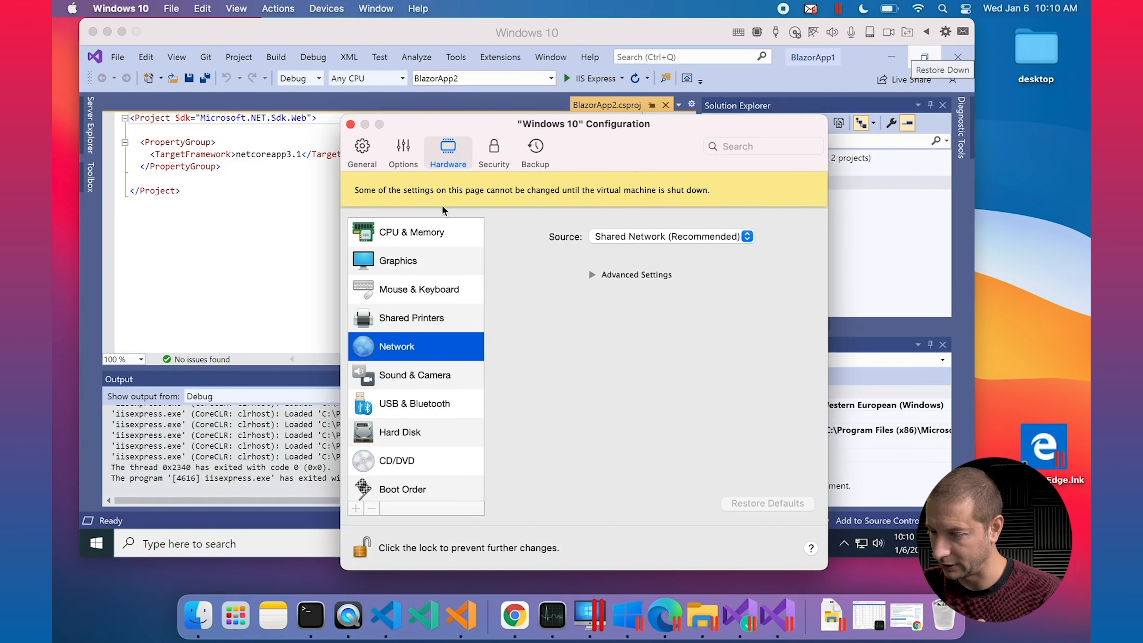
Show the Windows 10 VM's CPU & Memory settings: 2 processors, 4096 MB
click(411, 232)
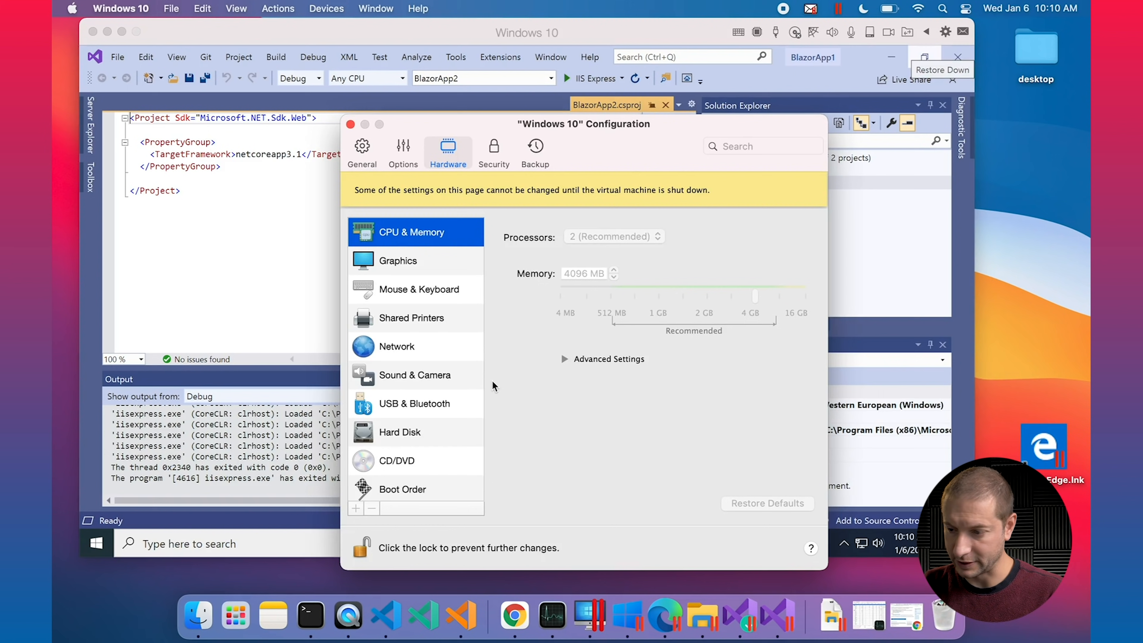